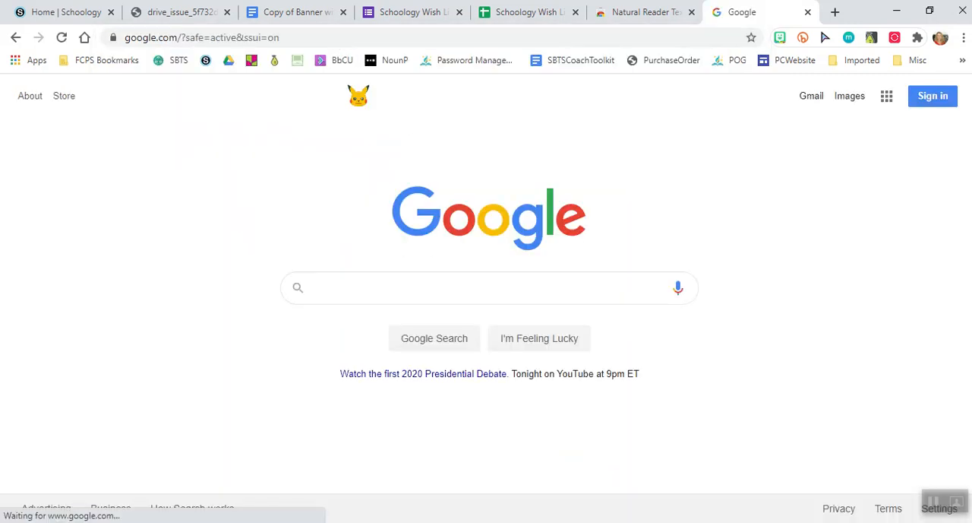
- Search Google for "natural reader extension" via the search-box suggestion
type("natural reader")
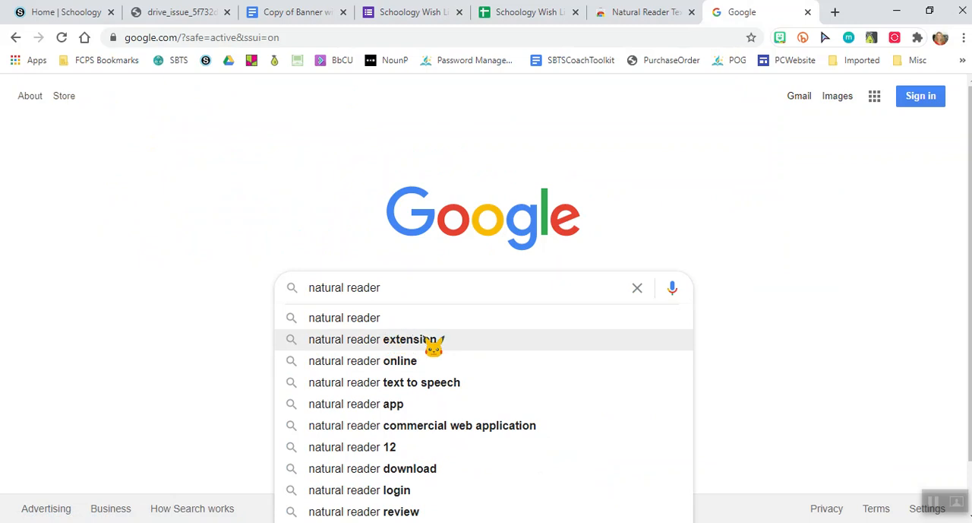
left_click(374, 339)
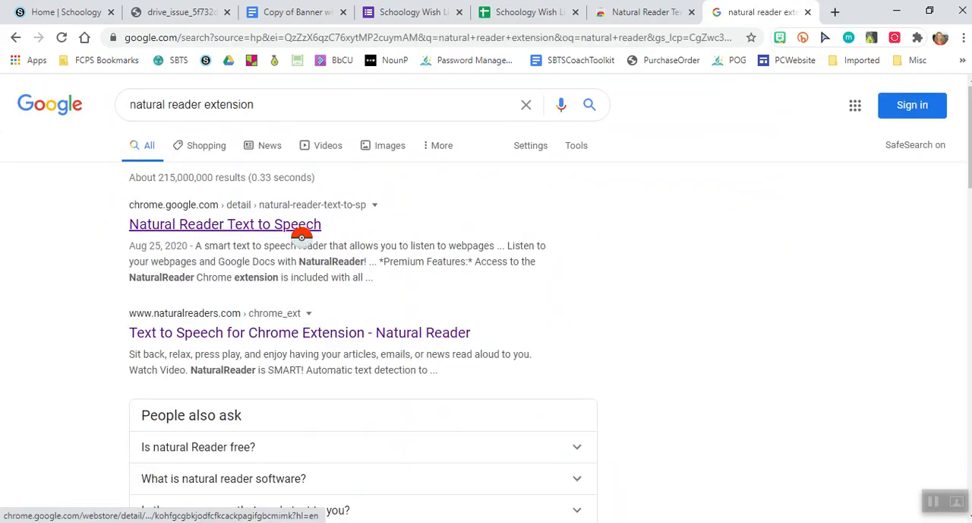
- Open the Natural Reader Text to Speech store listing and start Add to Chrome
left_click(225, 223)
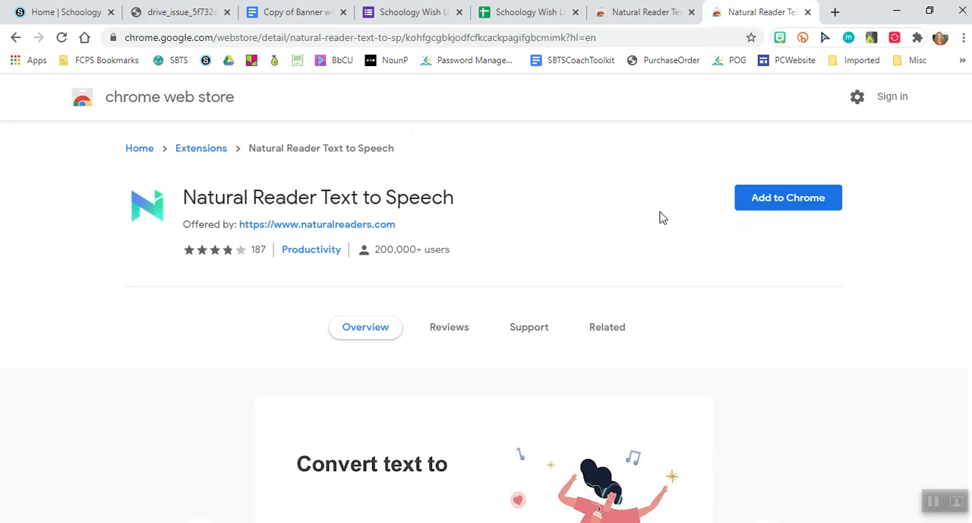
mouse_move(741, 234)
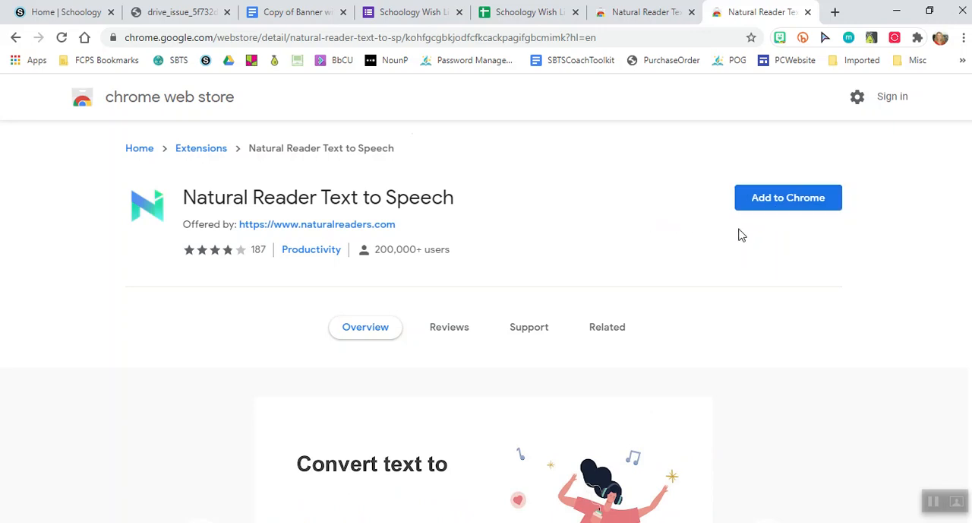
left_click(787, 198)
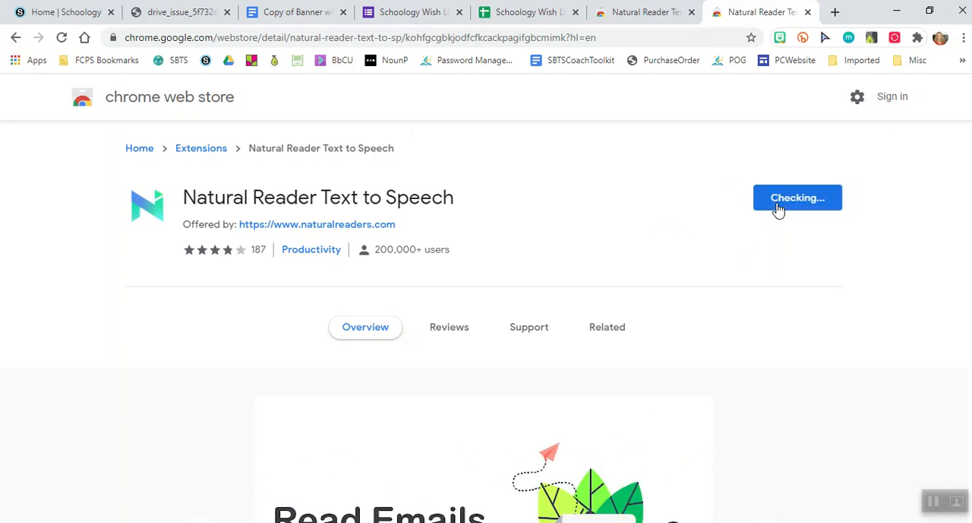
- Confirm Add extension so Natural Reader Text to Speech installs and its welcome page opens
left_click(798, 197)
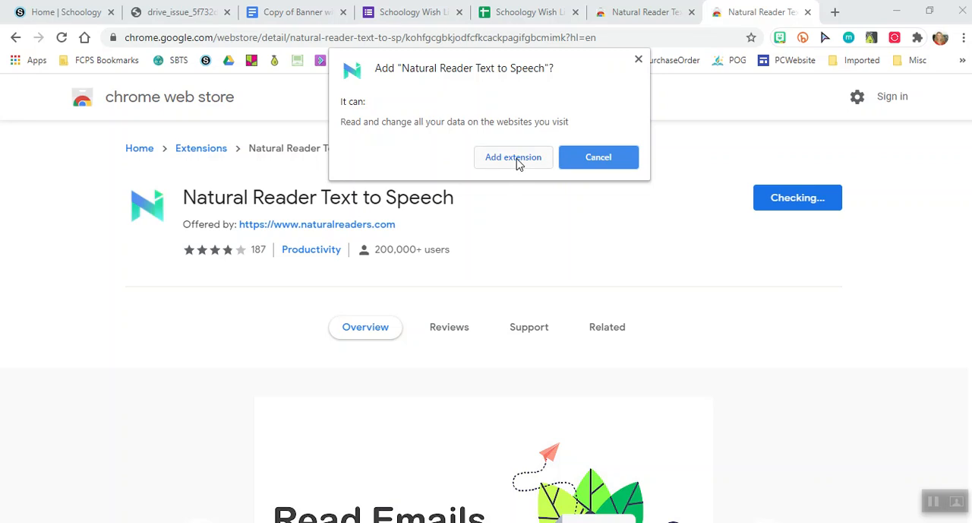
left_click(513, 156)
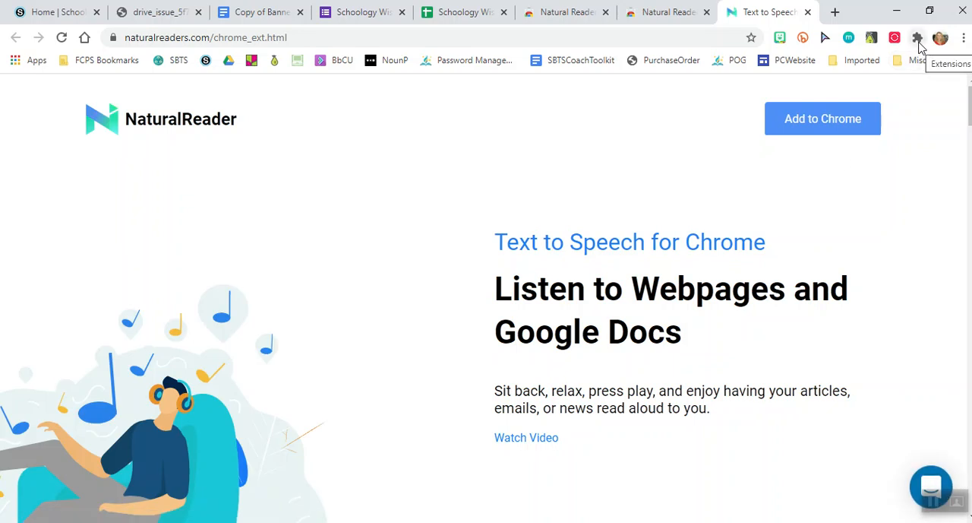
- Pin Natural Reader Text to Speech to the toolbar from the Extensions list
left_click(918, 36)
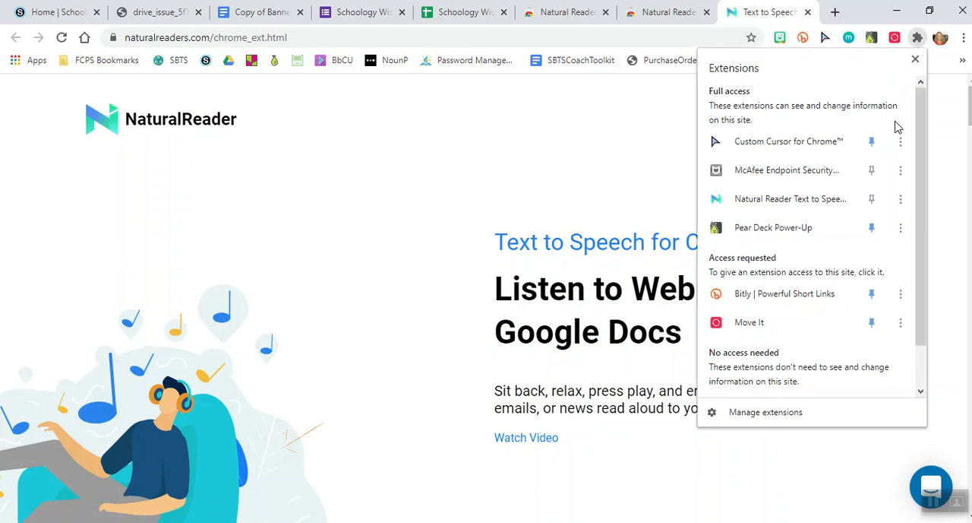
scroll("down", 3)
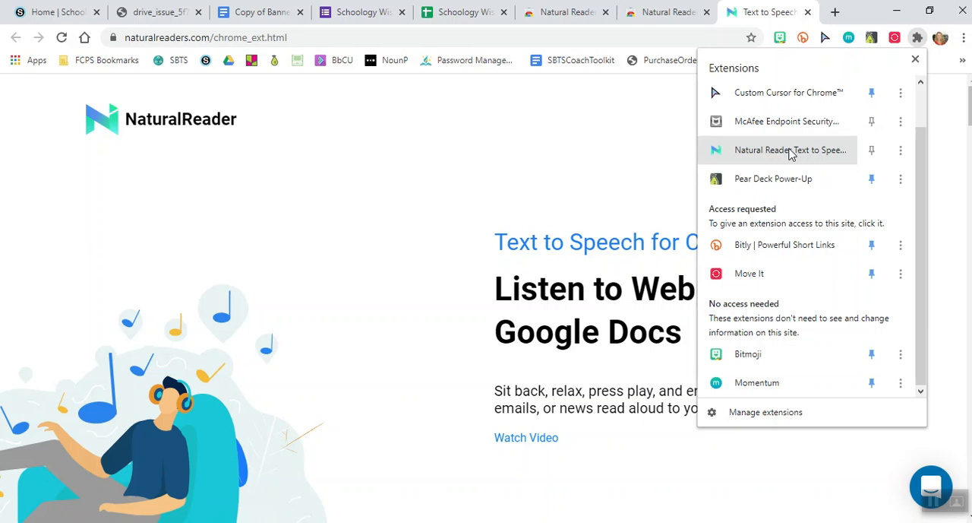
mouse_move(872, 114)
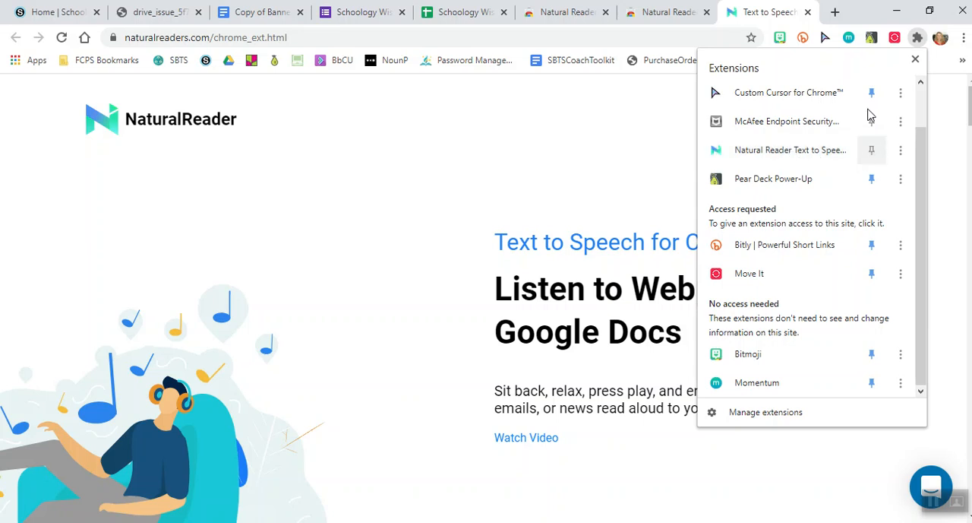
left_click(872, 149)
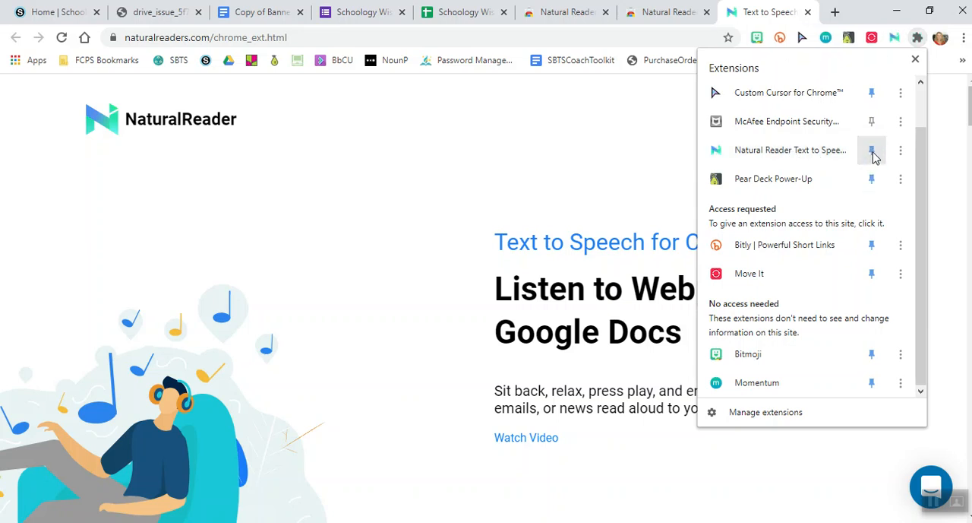
left_click(872, 149)
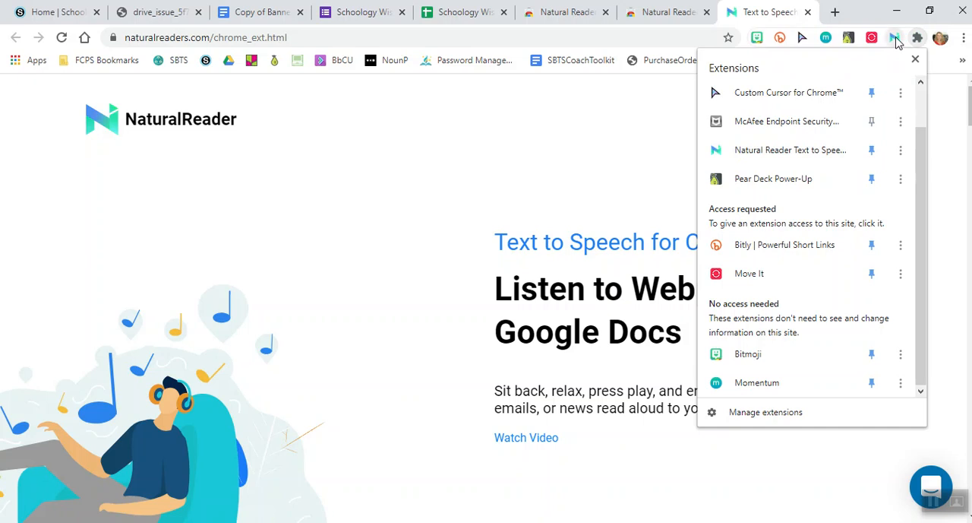